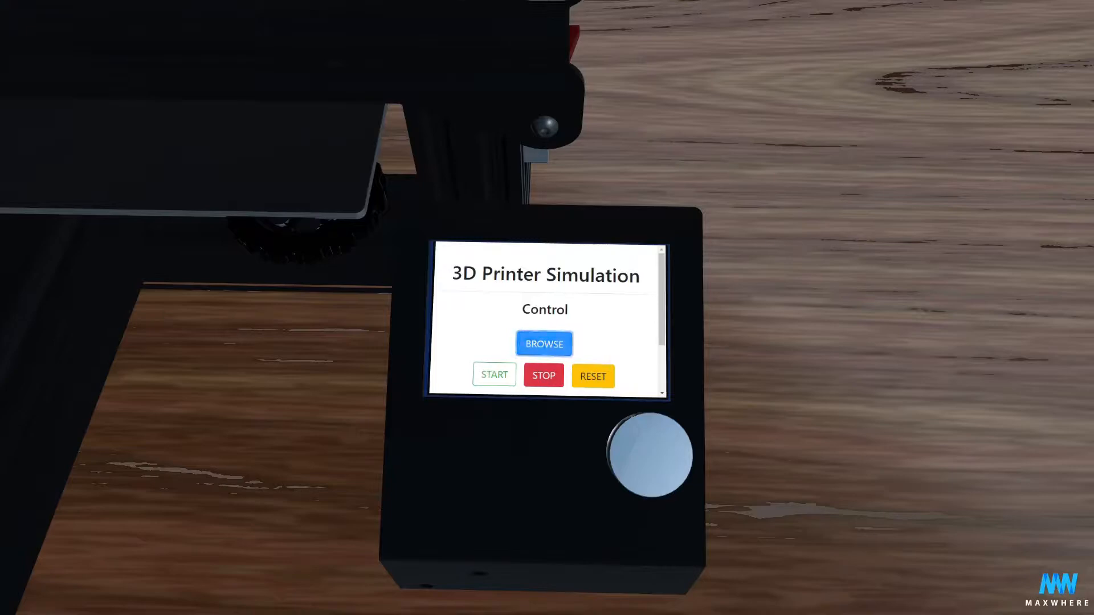
Browse the Documents G-code files, preview the Nautilus gears model, then choose Steam.gcode.
left_click(544, 343)
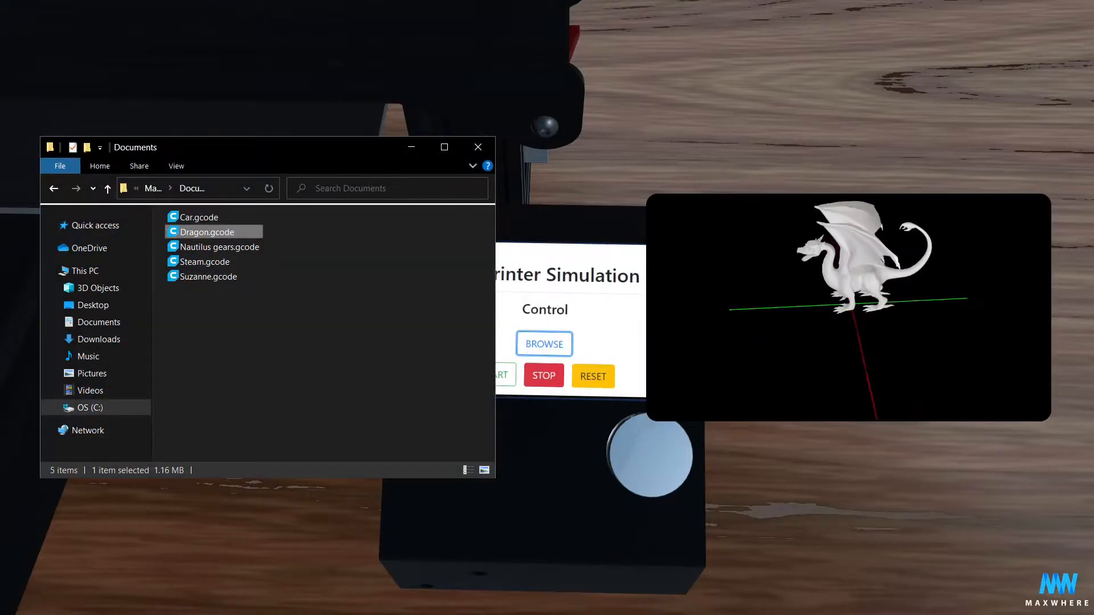
left_click(217, 246)
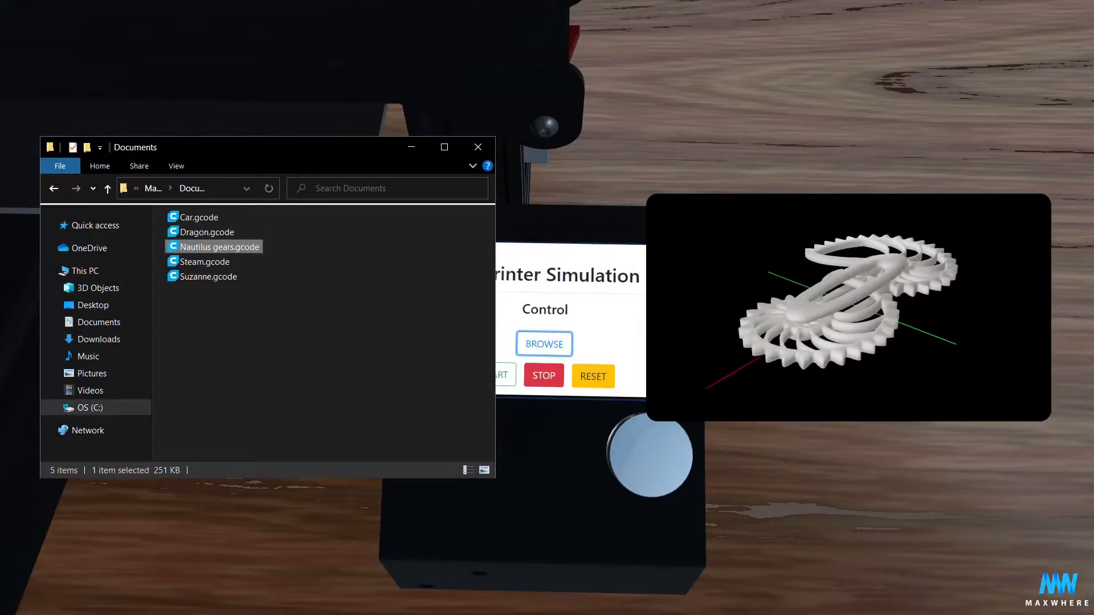
left_click(205, 261)
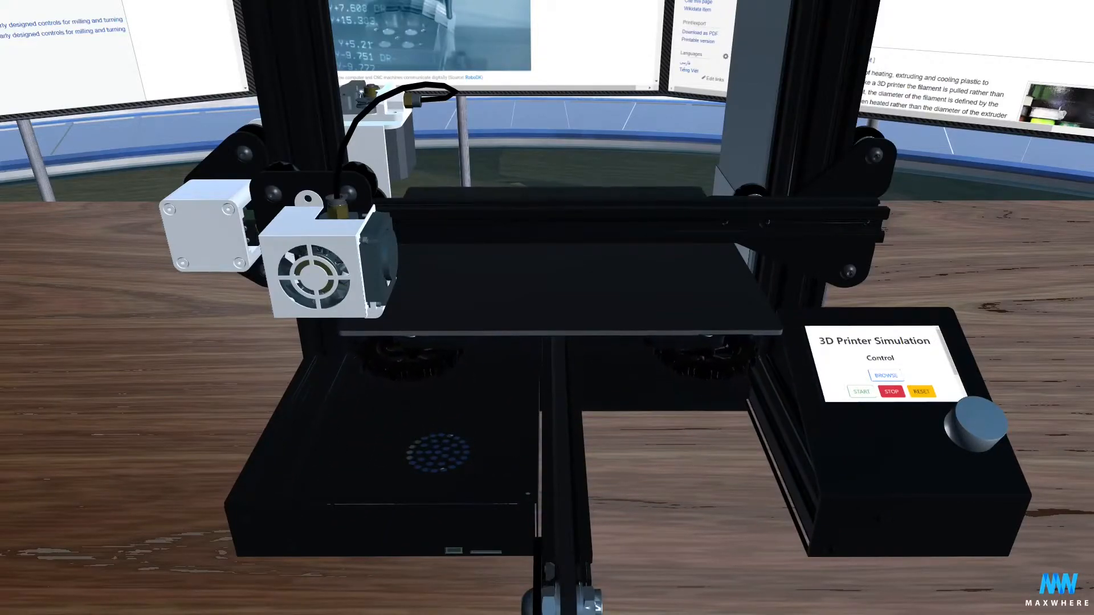
Start printing the loaded Steam model on the printer bed.
left_click(861, 391)
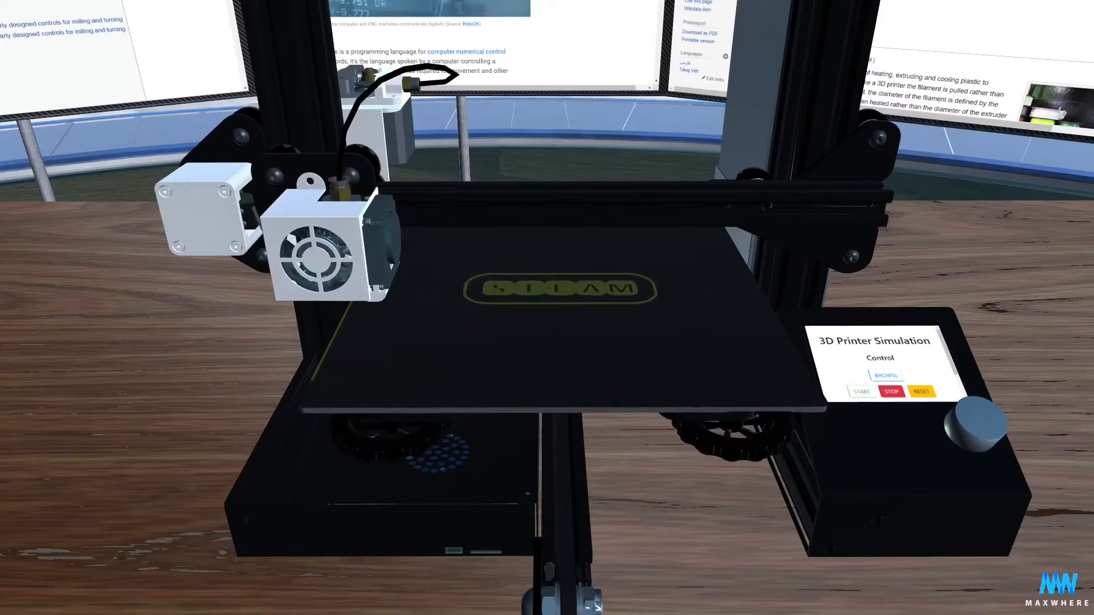
Move closer to the bed to view the printed STEAM lettering.
left_click(860, 392)
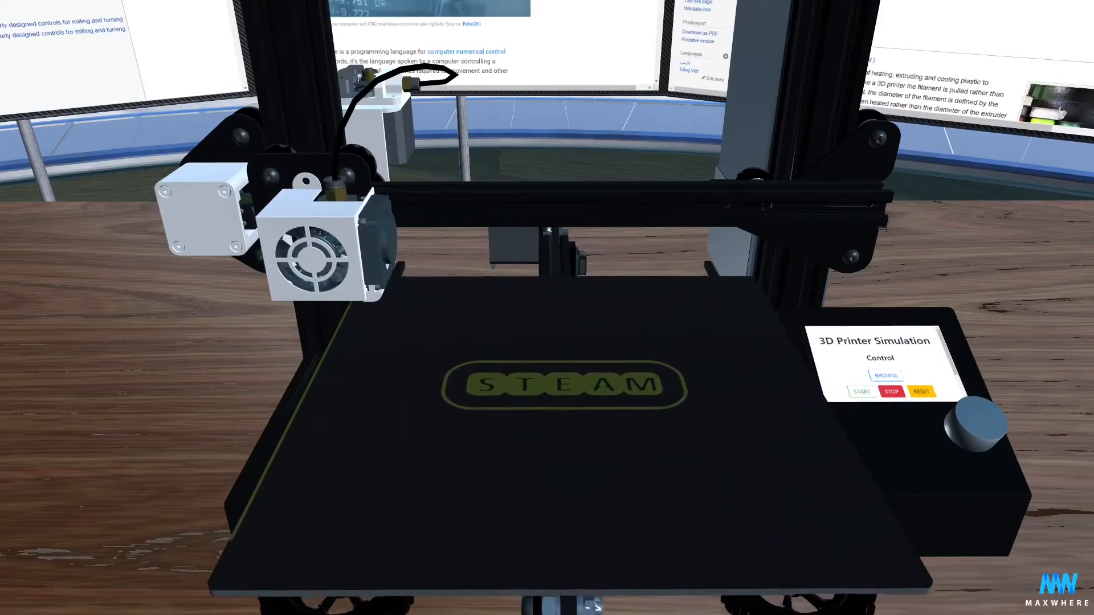
left_click(860, 390)
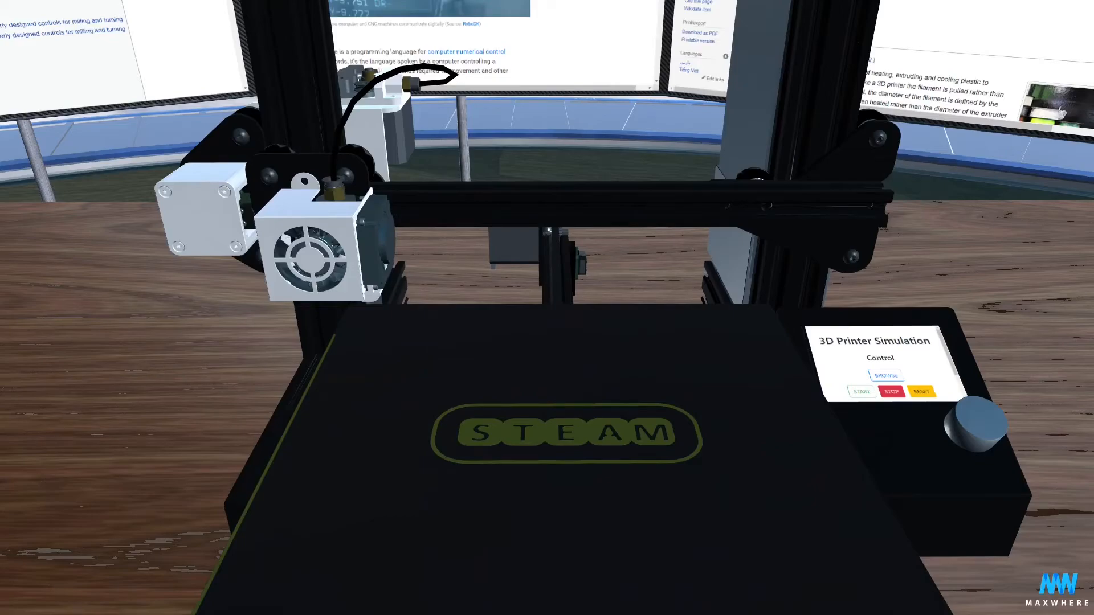